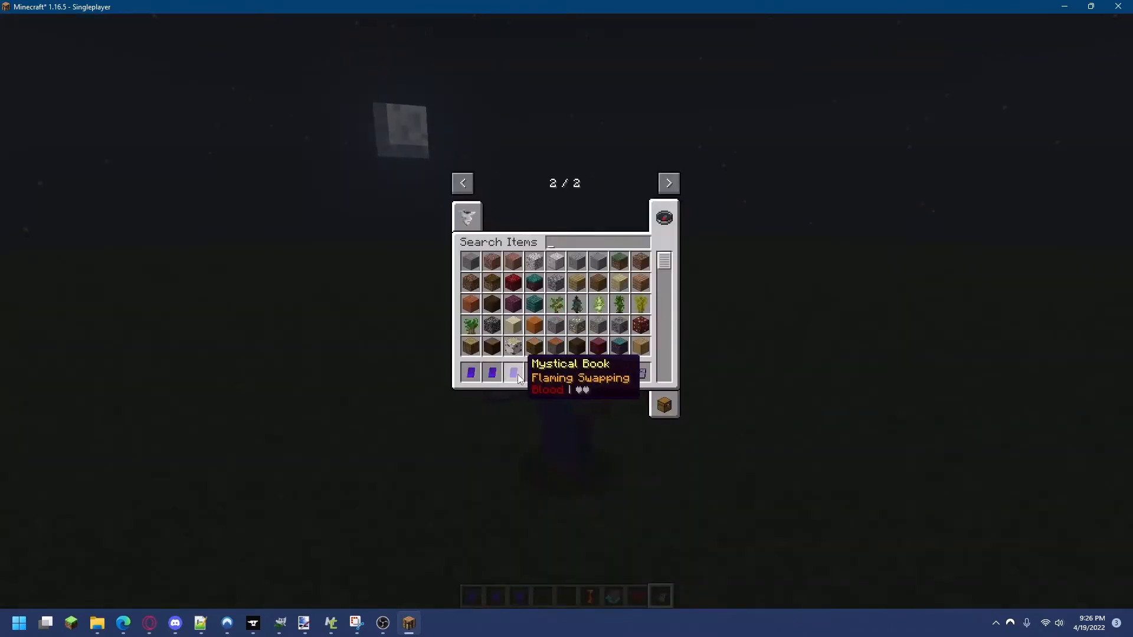
Close the Minecraft creative inventory after viewing the Mystical Book's lore
type("e")
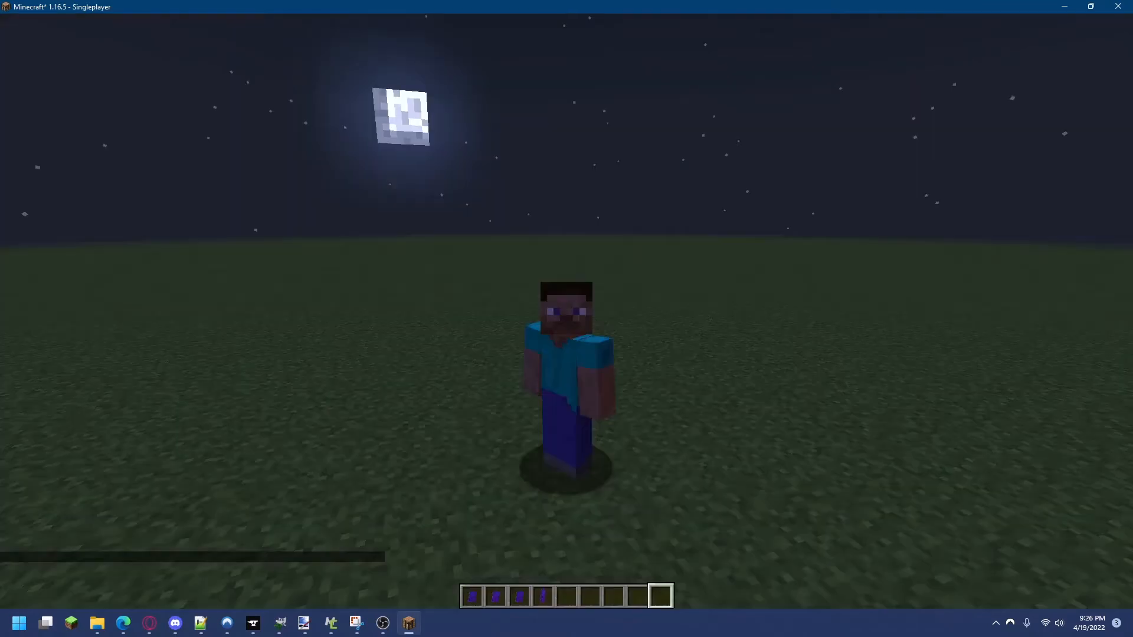
key("e")
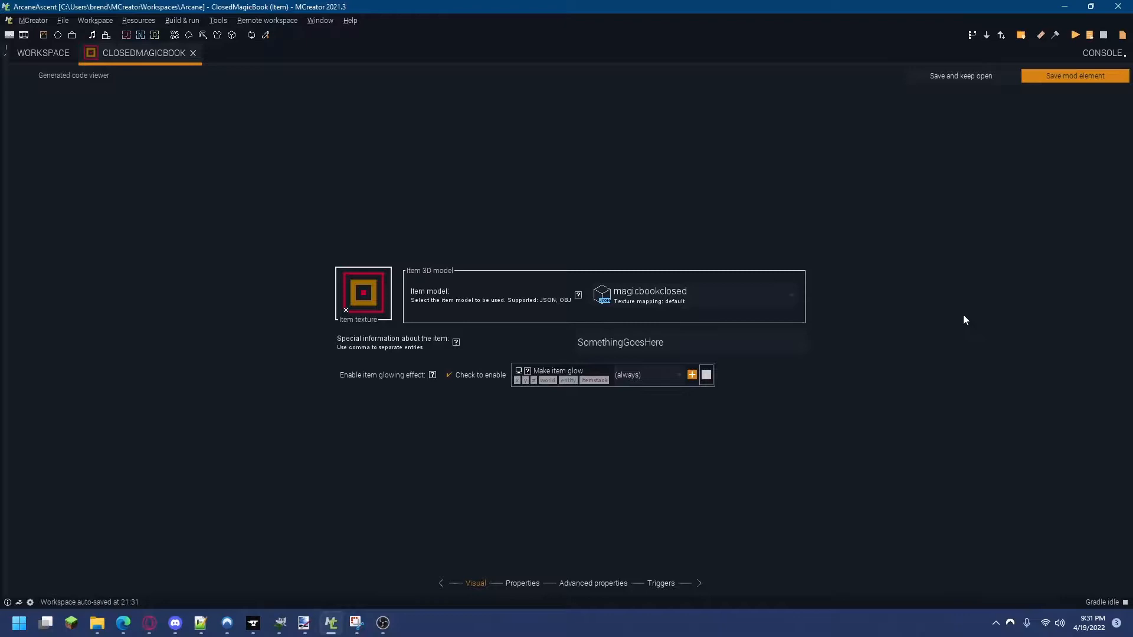
mouse_move(955, 401)
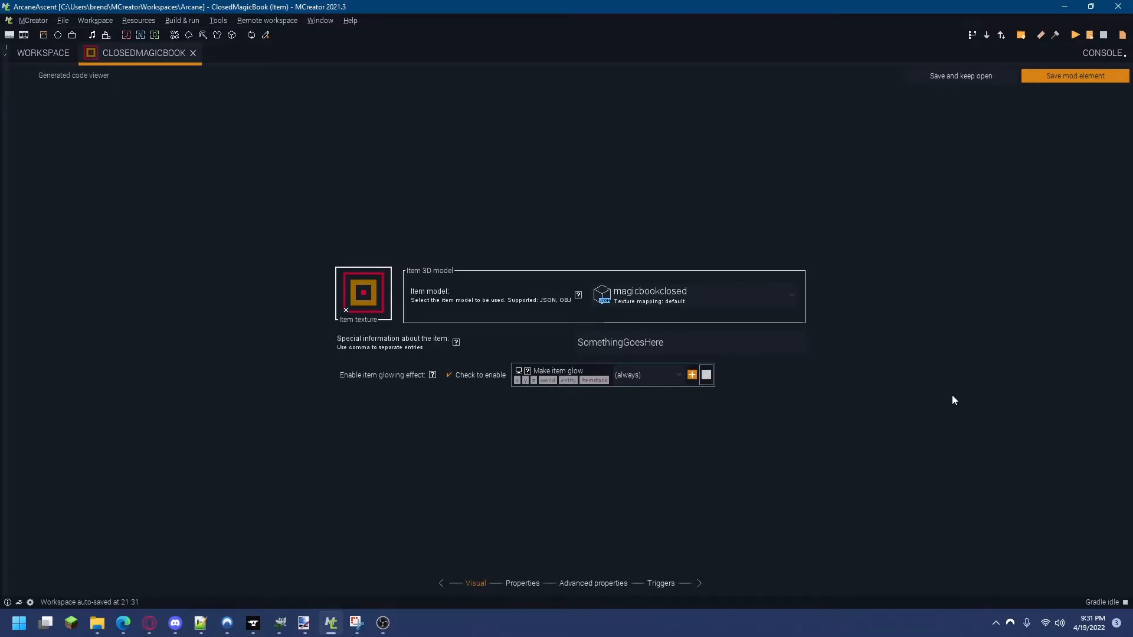
mouse_move(359, 353)
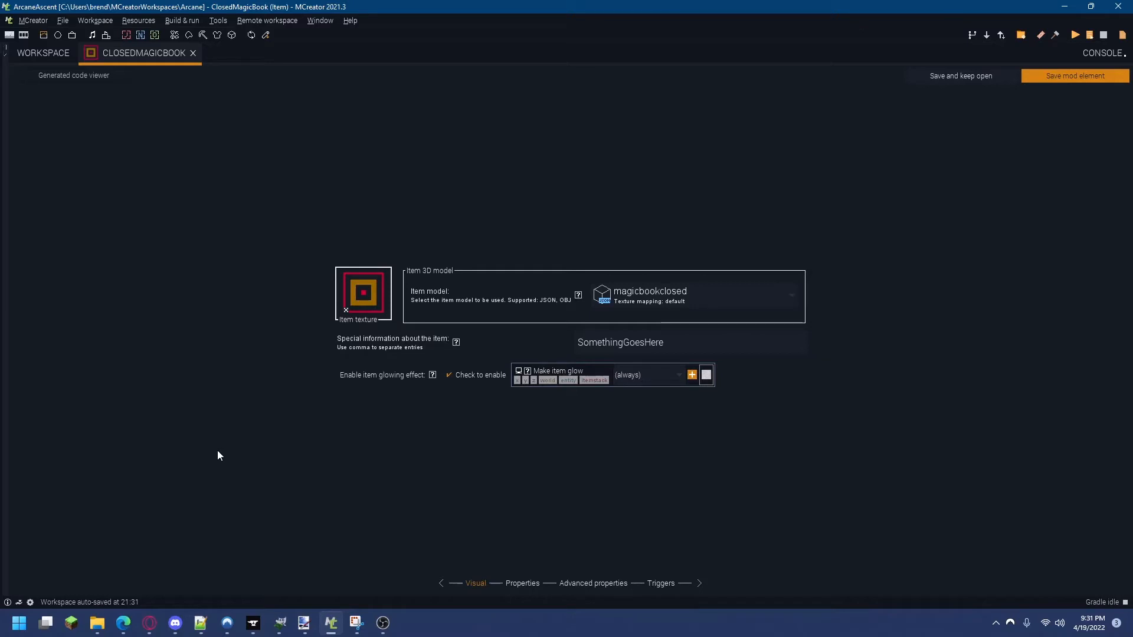
Select the 'SomethingGoesHere' special information text, then close the ClosedMagicBook editor
triple_click(621, 342)
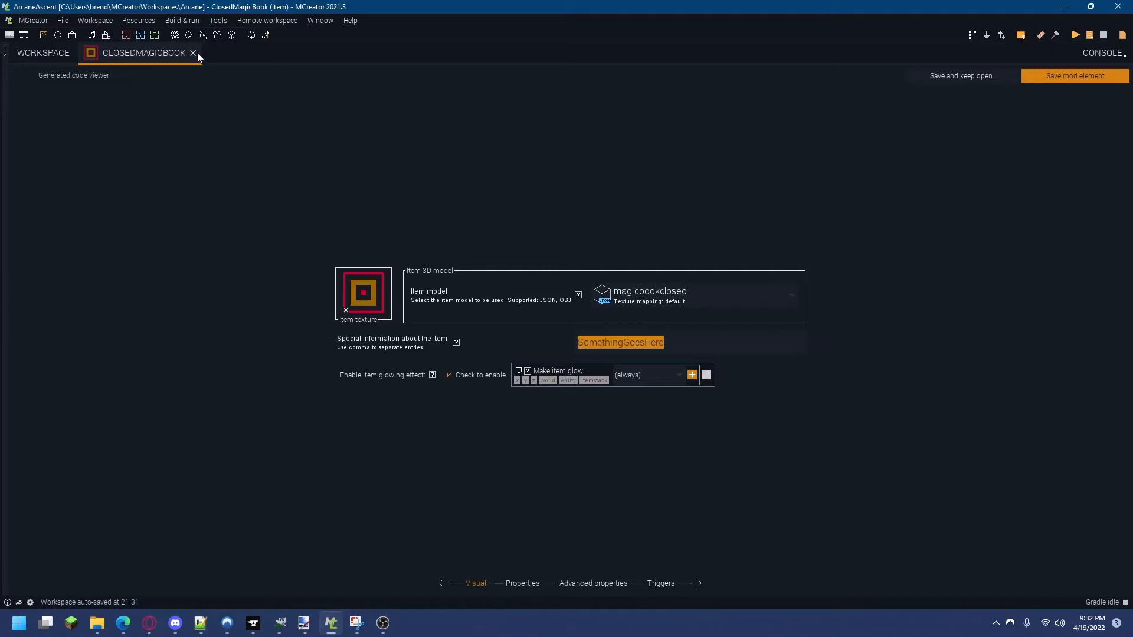
left_click(194, 53)
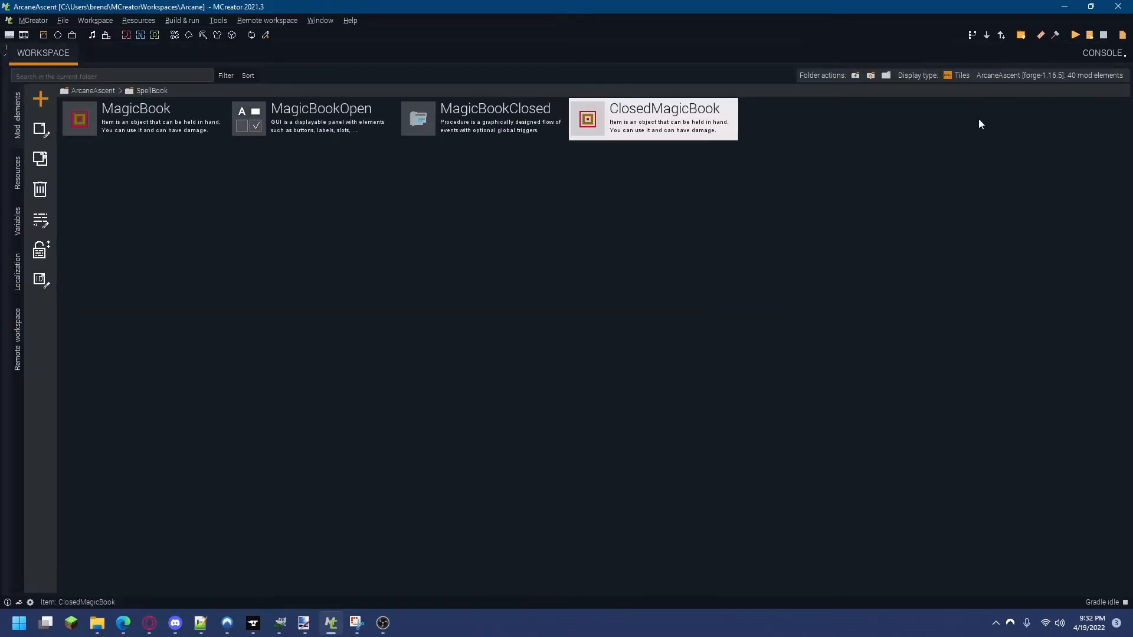
Open the ClosedMagicBook item's ClosedMagicBookItem.java code
double_click(652, 118)
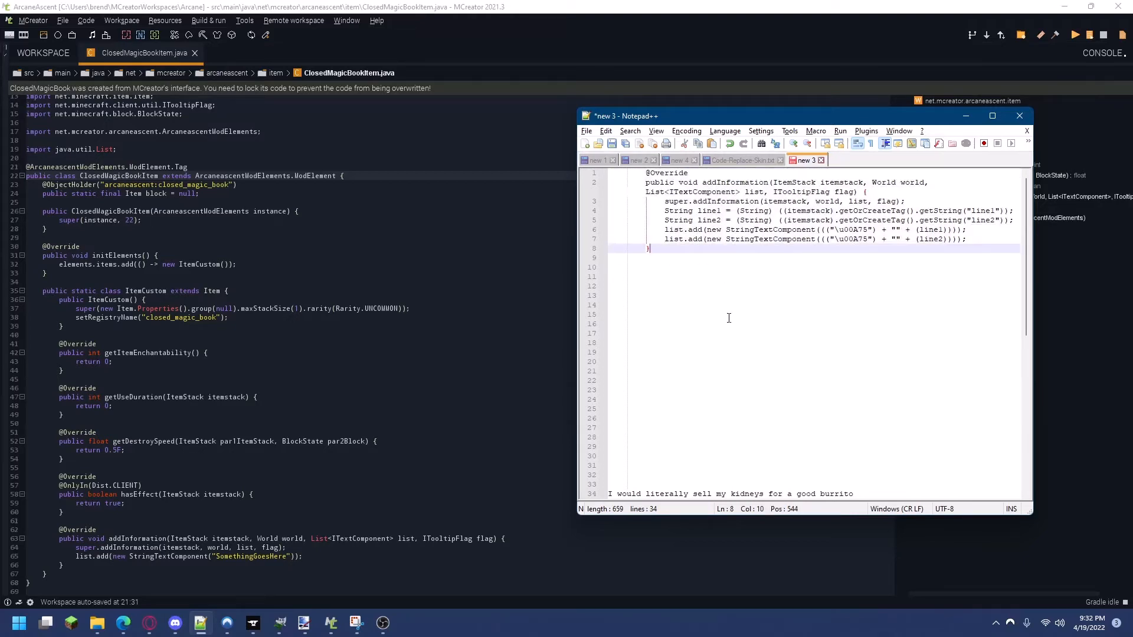
Select the drafted addInformation lore code in Notepad++ for copying
key("ctrl+a")
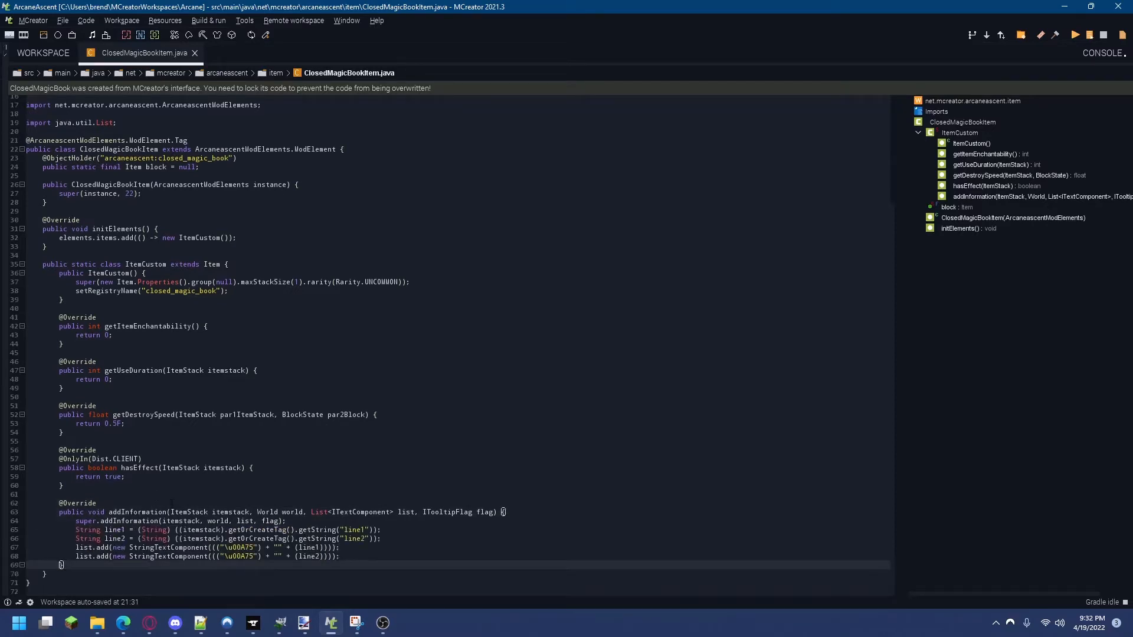
left_click(931, 196)
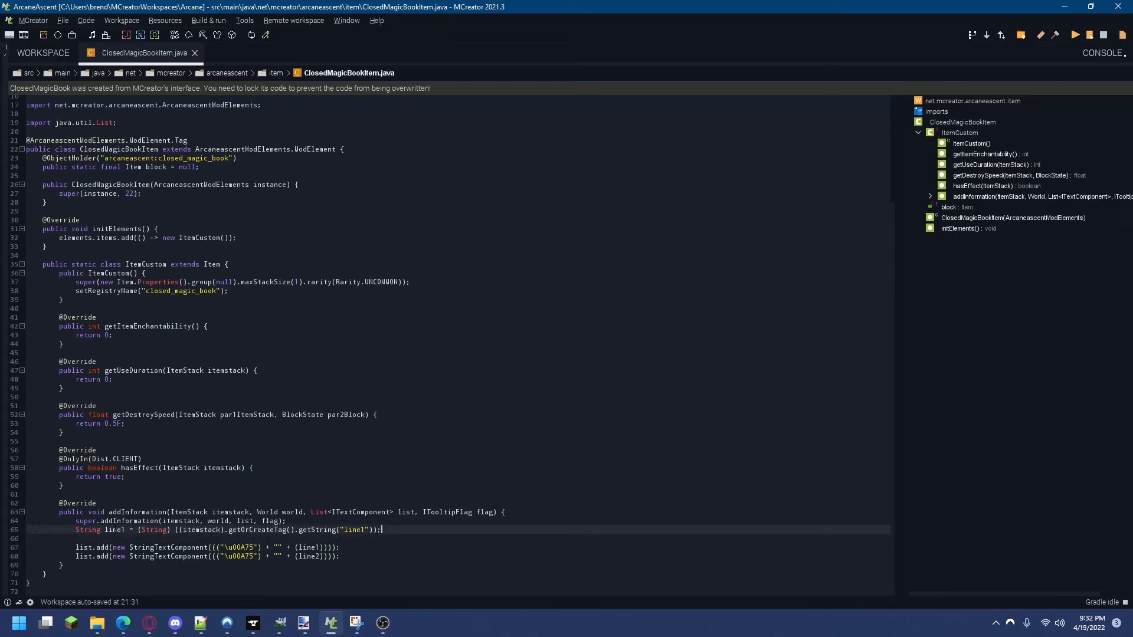
type("String line2 = (String) ((itemstack).getOrCreateTag().getString(\"line2\"));")
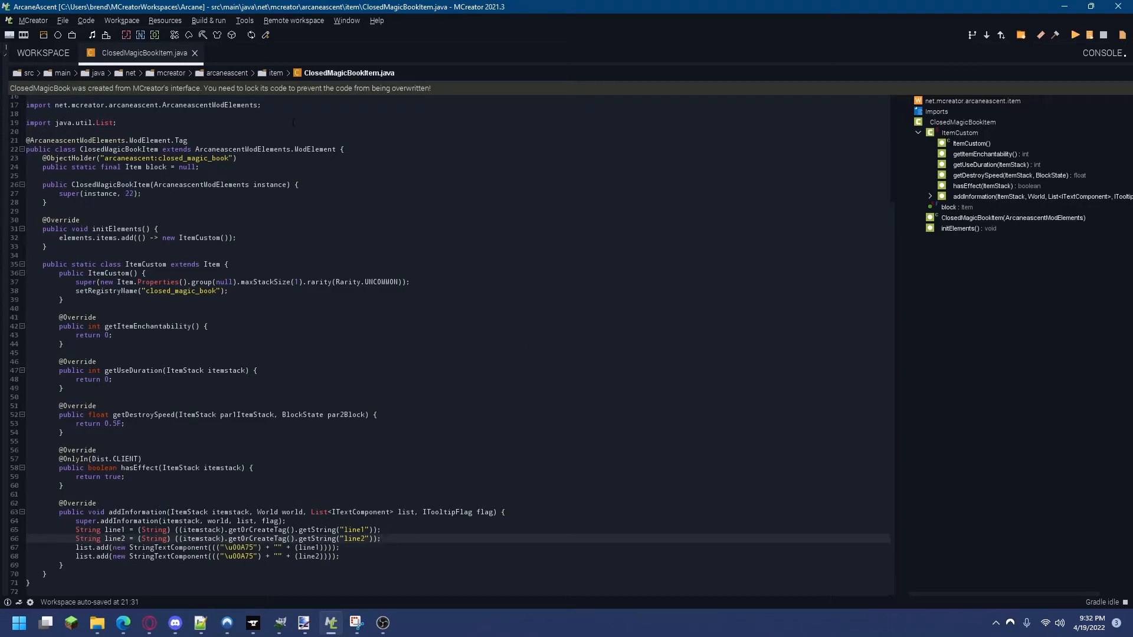
Cancel closing the unsaved ClosedMagicBookItem.java and save the edited code
left_click(195, 52)
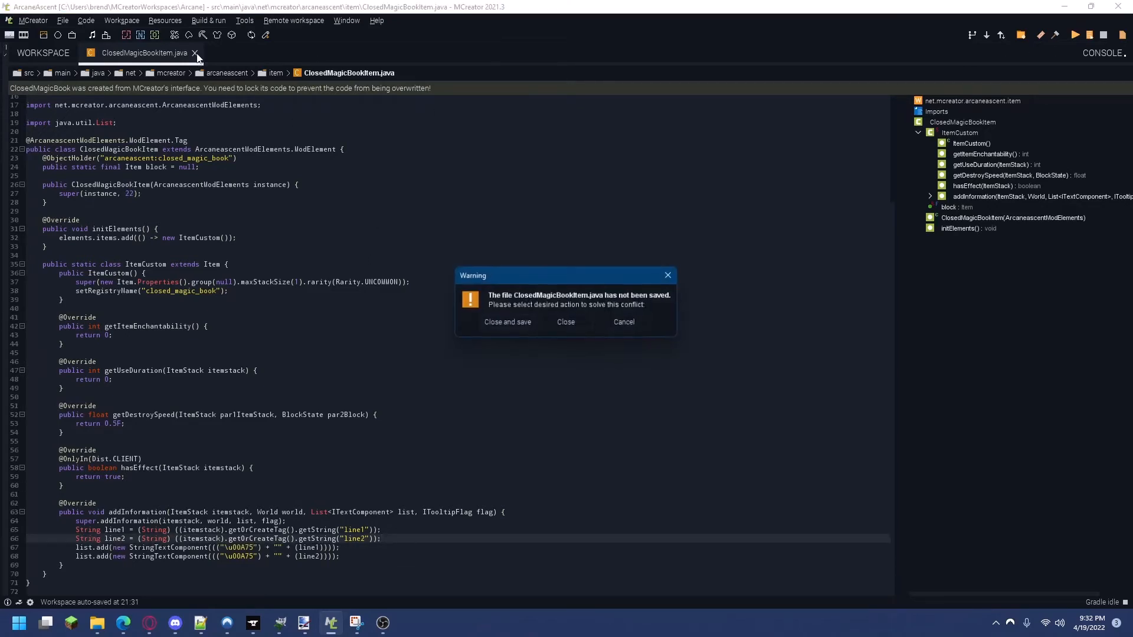
left_click(84, 20)
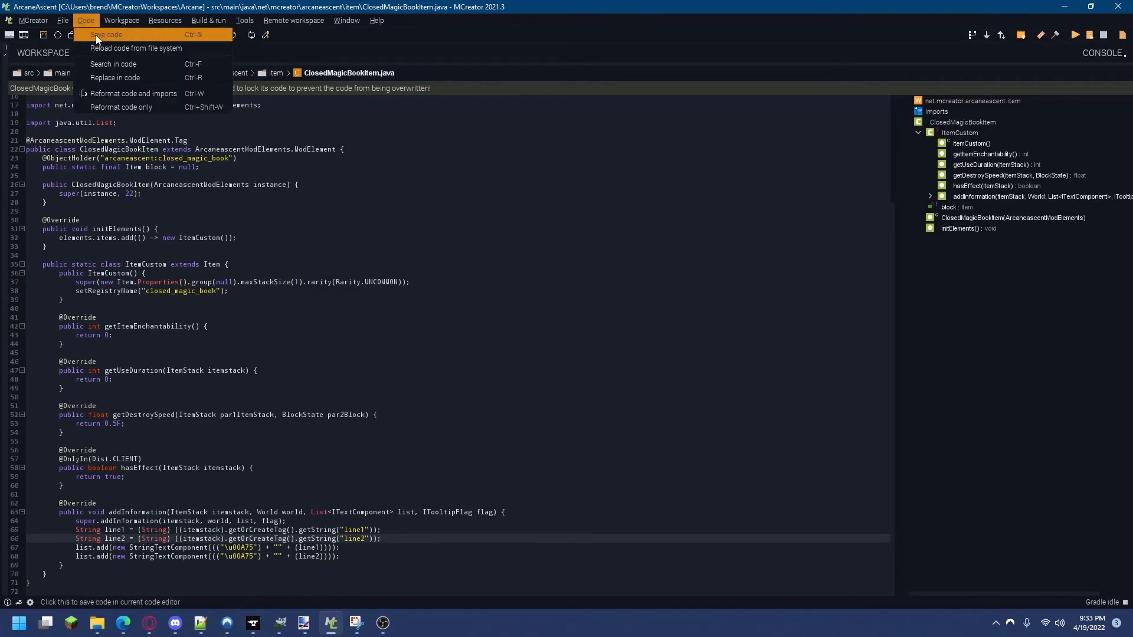
left_click(107, 34)
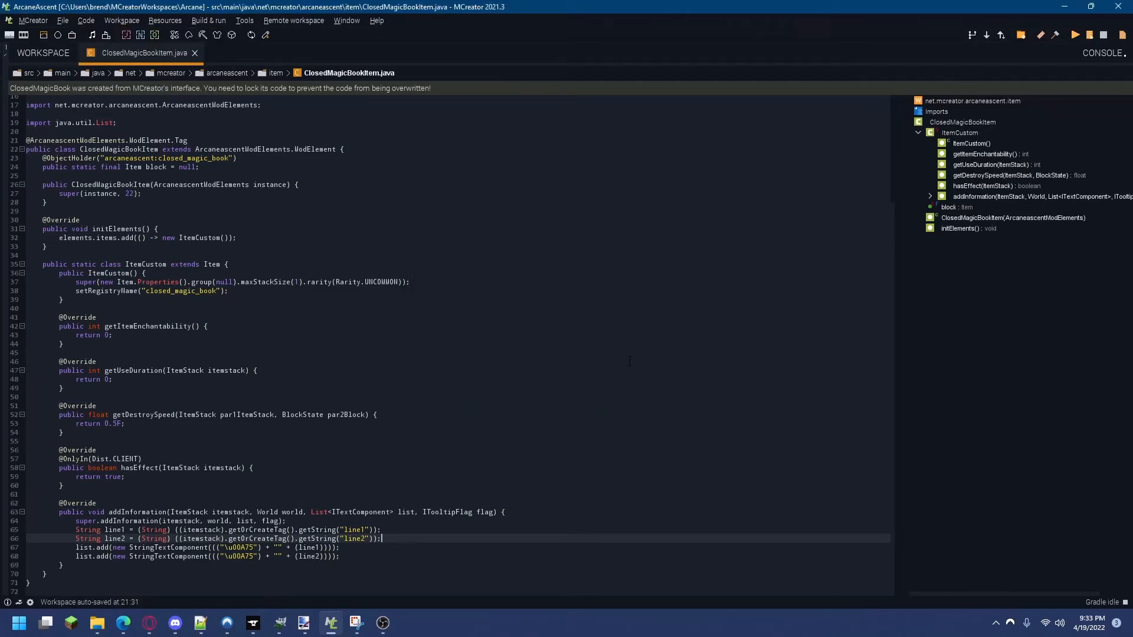
mouse_move(620, 361)
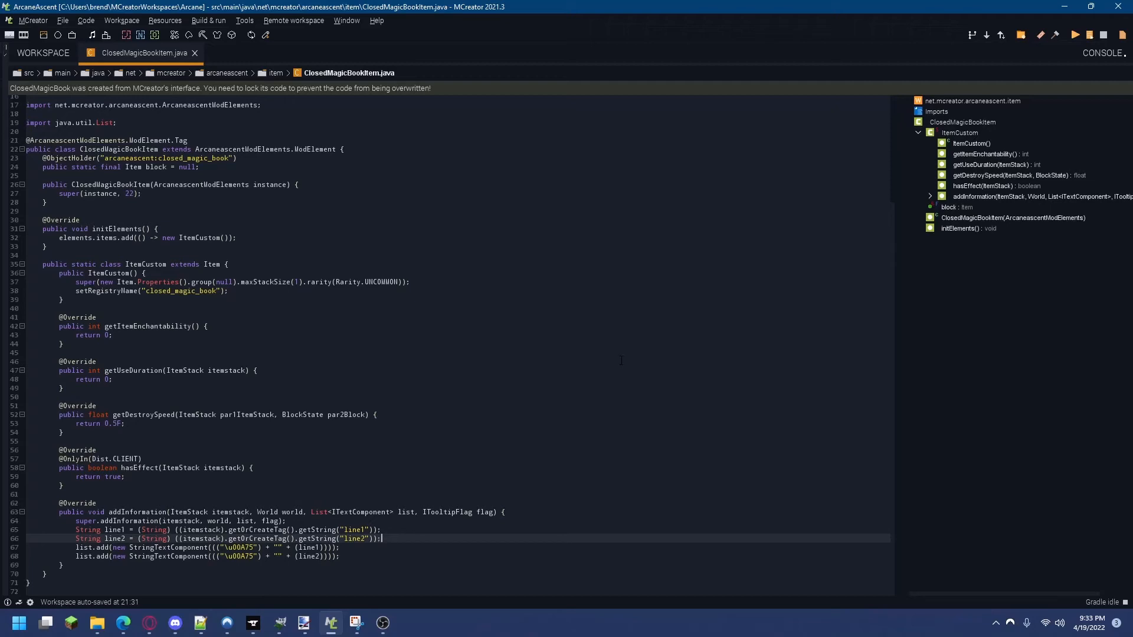
mouse_move(618, 361)
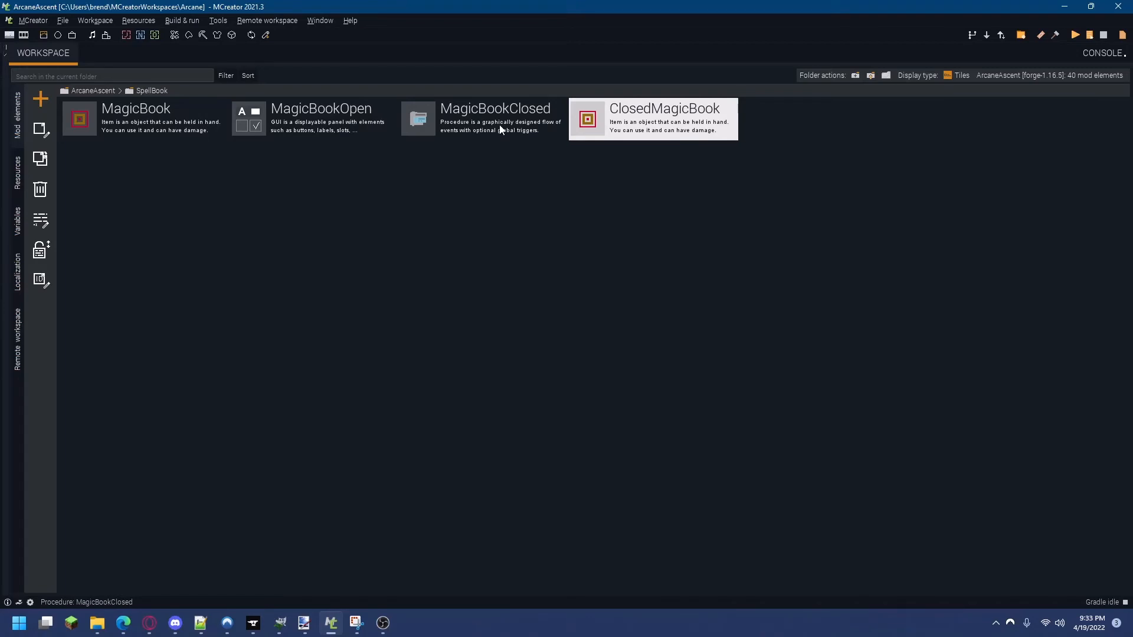
Open the MagicBookClosed procedure and scroll down to its Set NBT text tag blocks
double_click(495, 119)
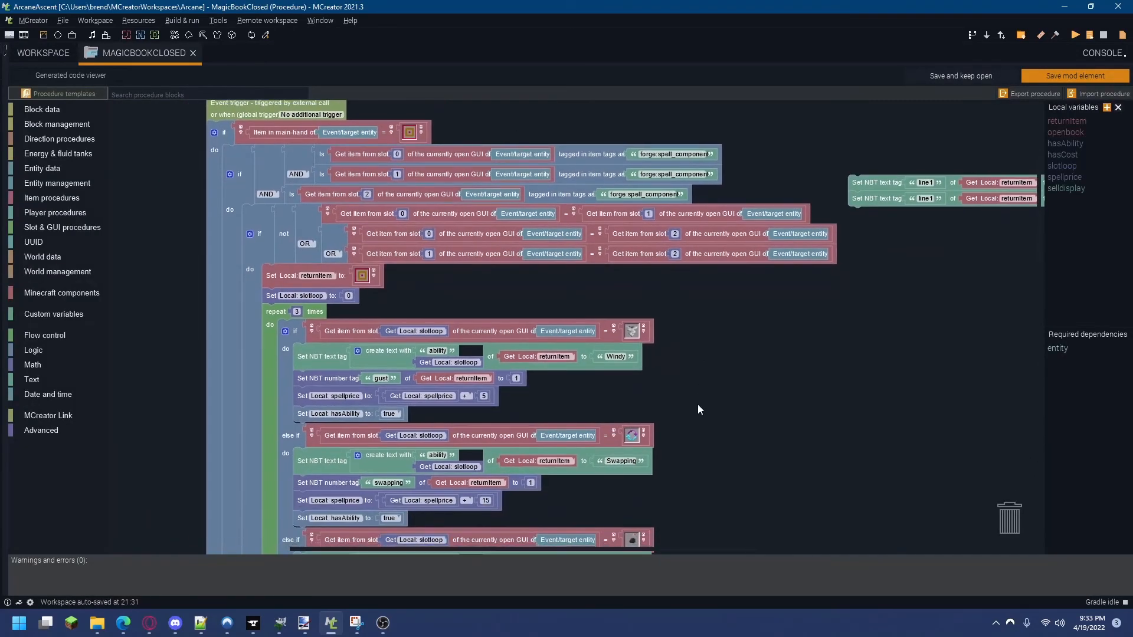
scroll("down", 3)
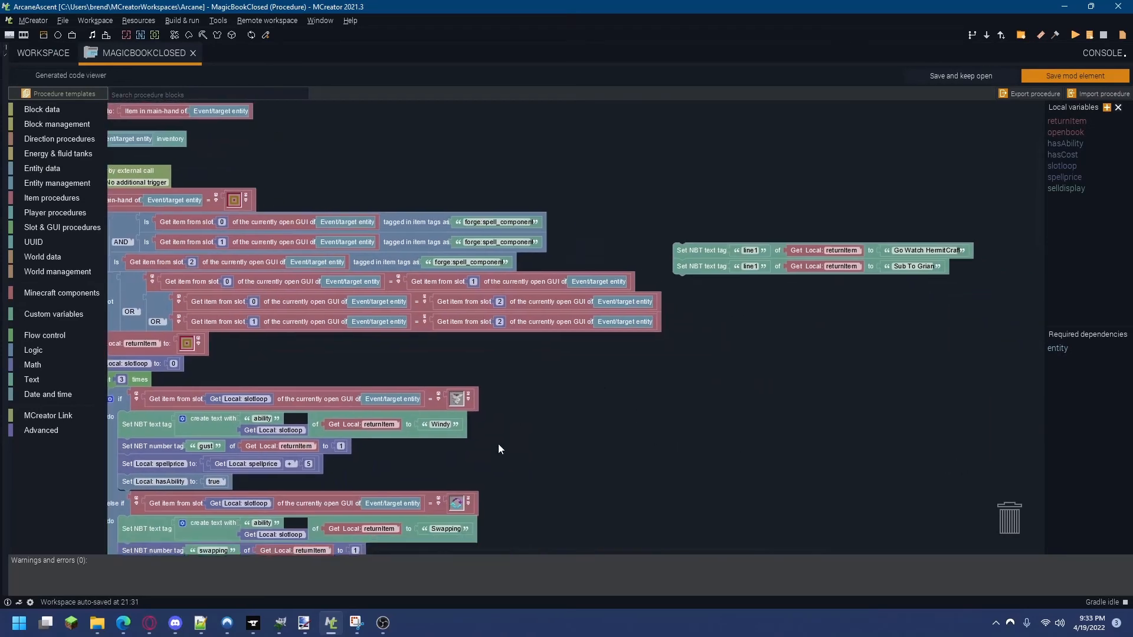
scroll("down", 3)
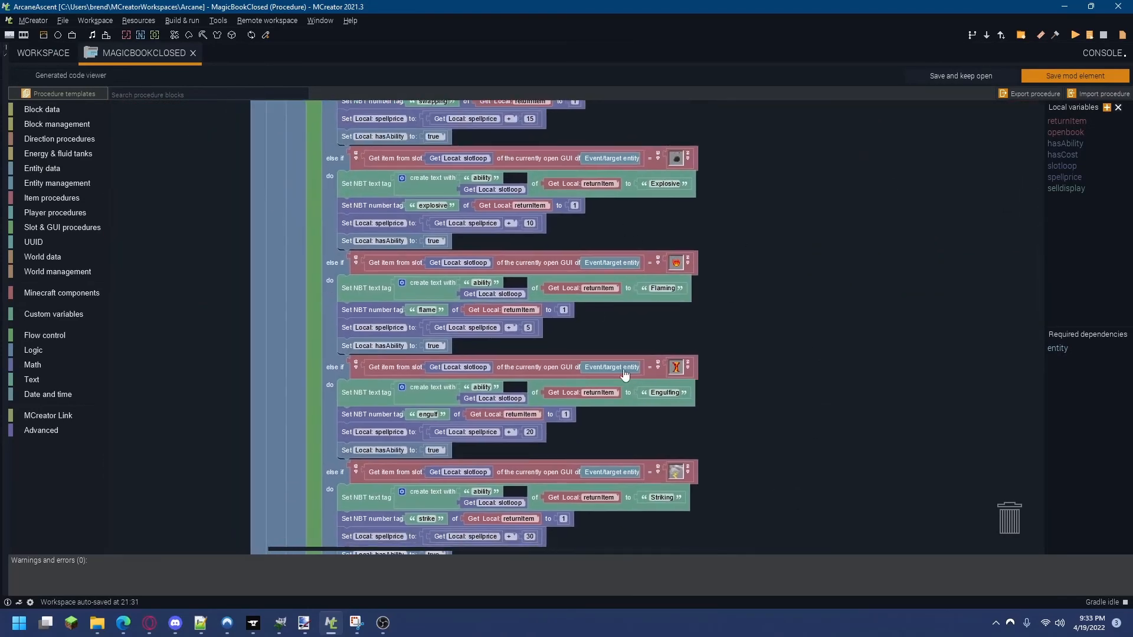
scroll("down", 3)
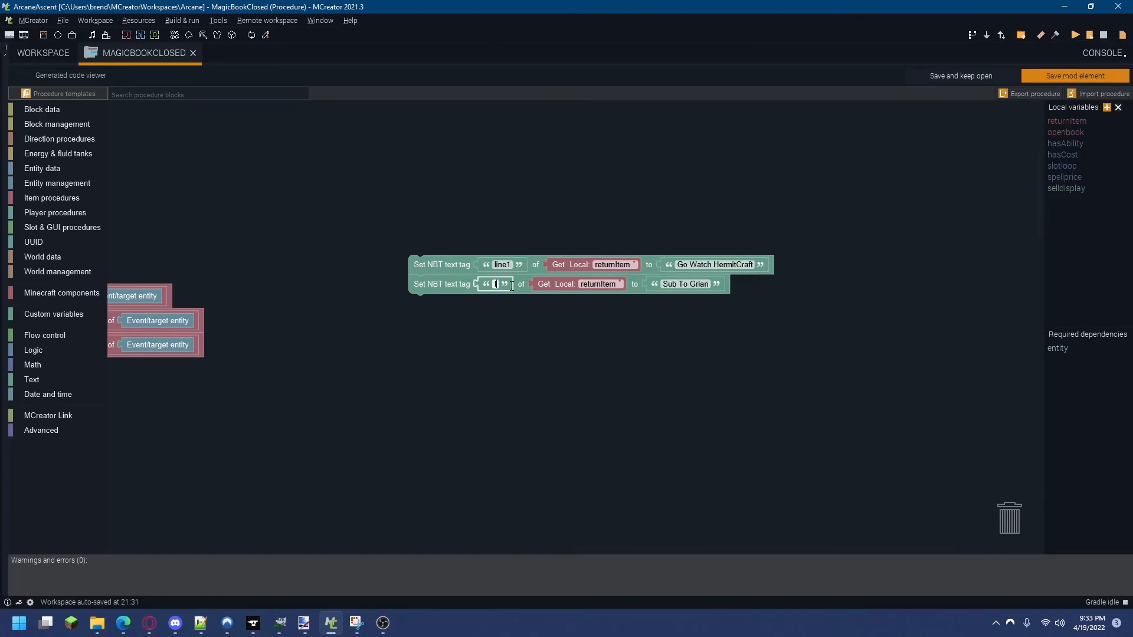
Name the second Set NBT text tag 'line2' so it stores 'Sub To Grian'
type("line2")
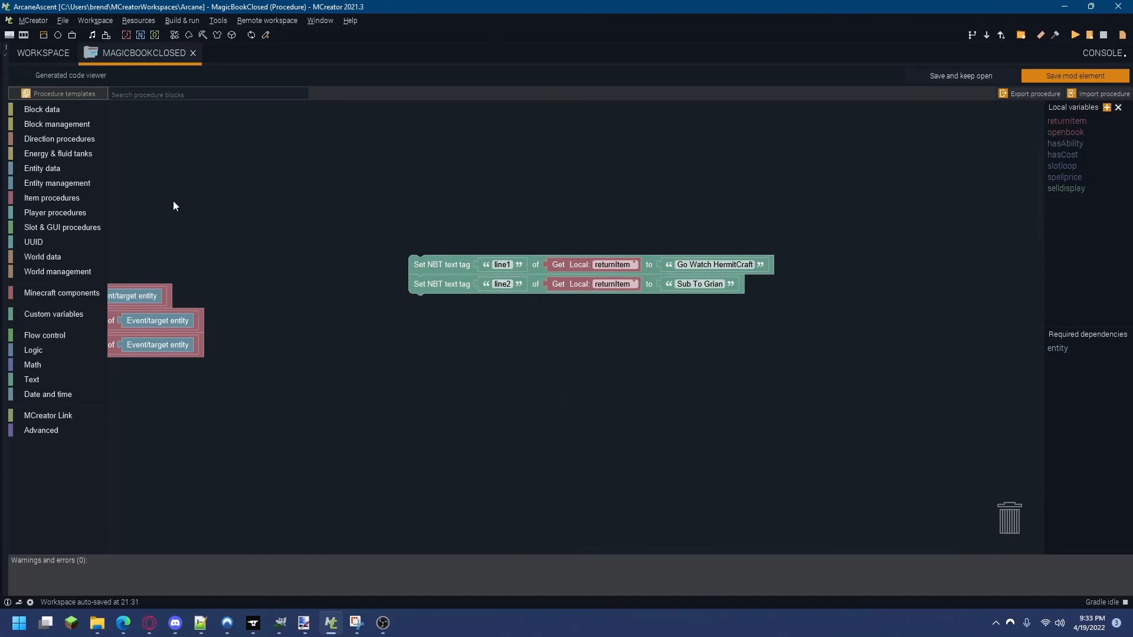
mouse_move(396, 331)
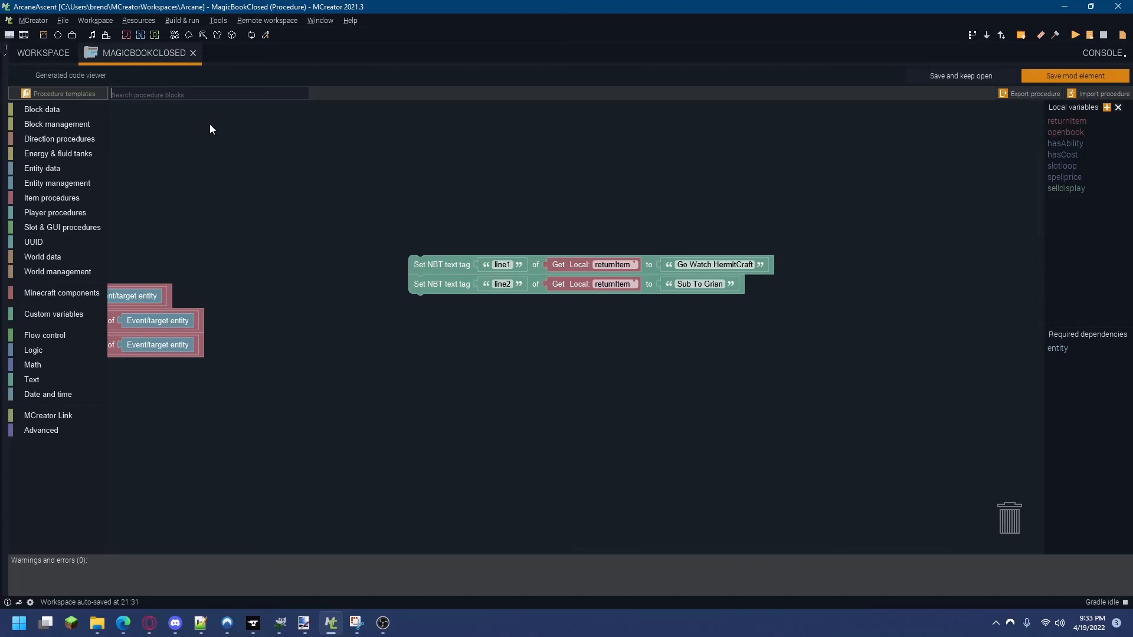
mouse_move(204, 151)
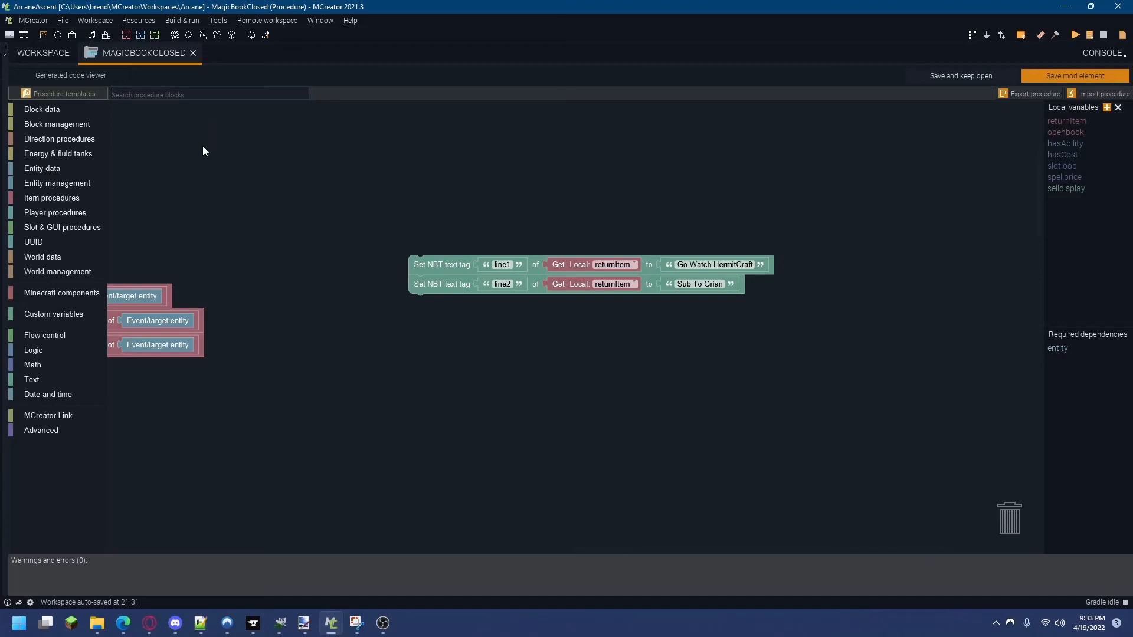